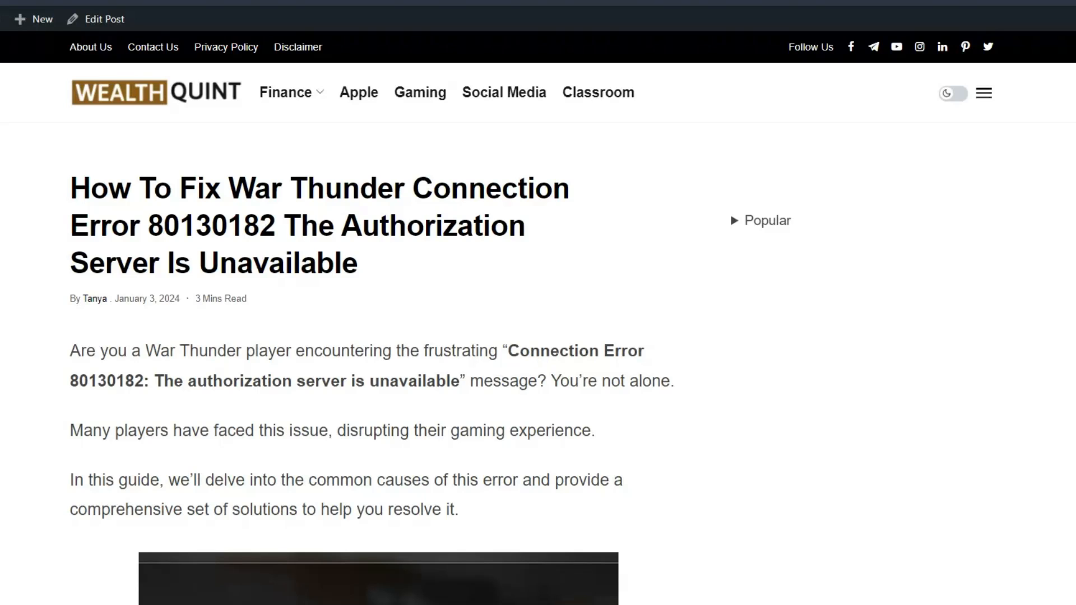
# Scroll past the intro and error screenshot to the fixes summary and solution 1 on planned maintenance
pyautogui.scroll(-3)
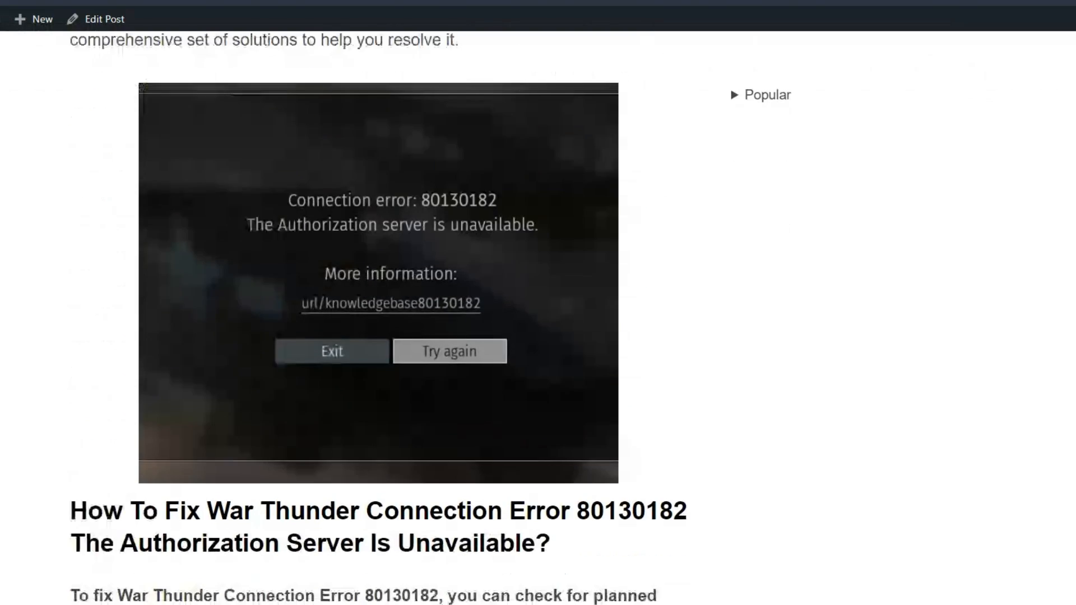
pyautogui.scroll(-3)
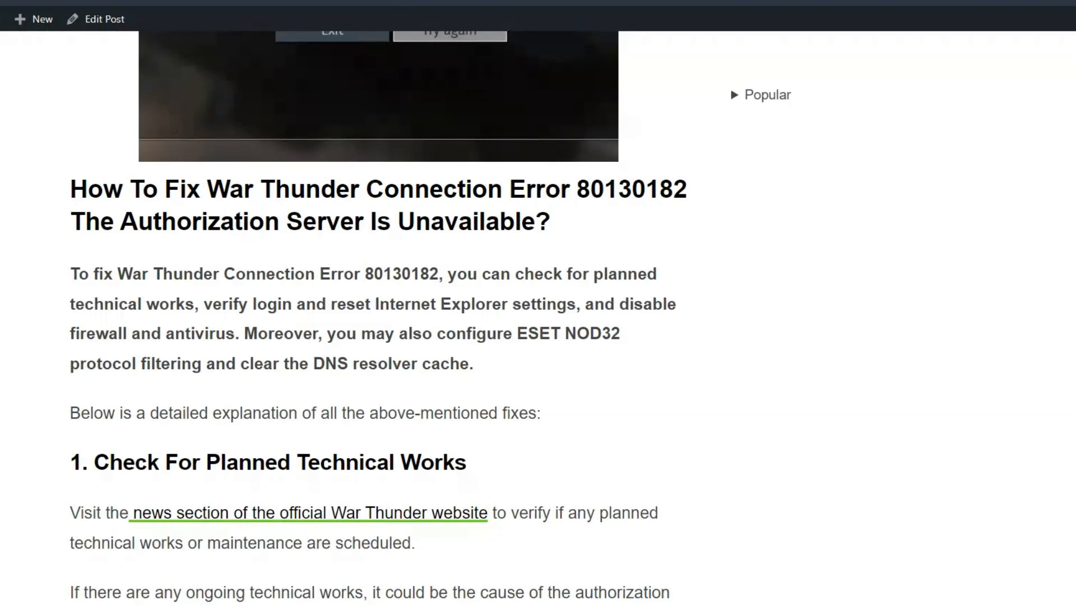
# Scroll through solution 1 to the start of solution 2 on Gaijin login and Internet Explorer settings
pyautogui.scroll(-3)
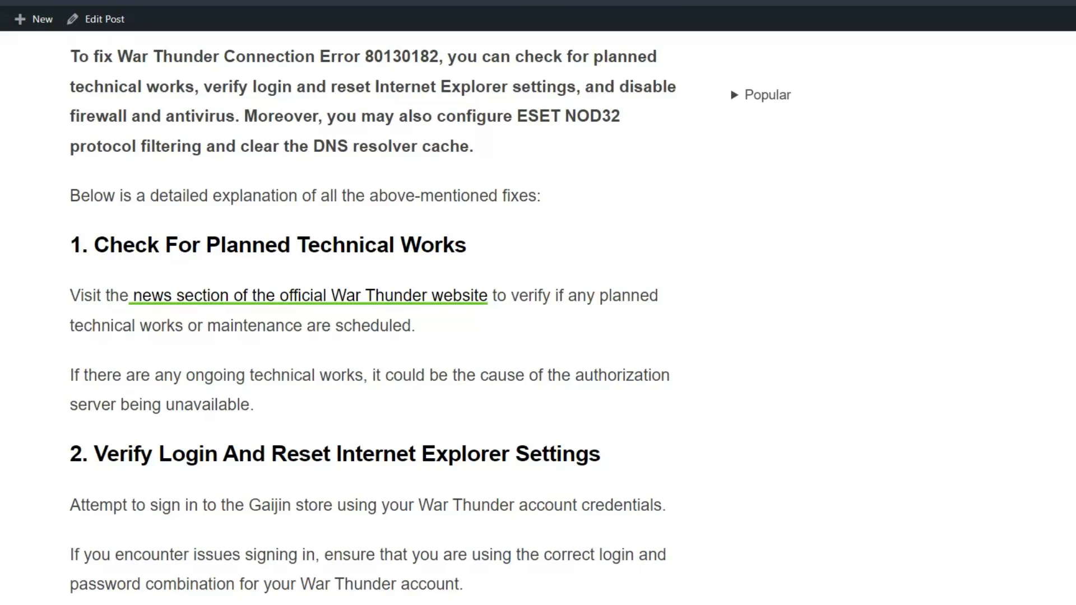
# Read solution 2's Internet Explorer reset steps, highlighting them, then reach the Disable Firewall And Antivirus heading
pyautogui.scroll(-3)
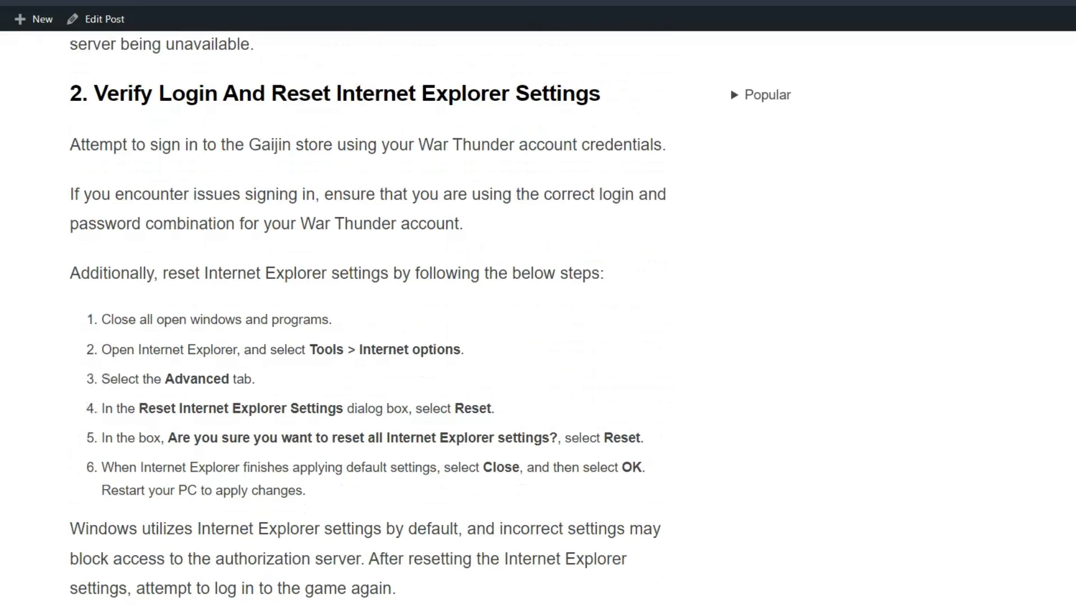
pyautogui.scroll(-3)
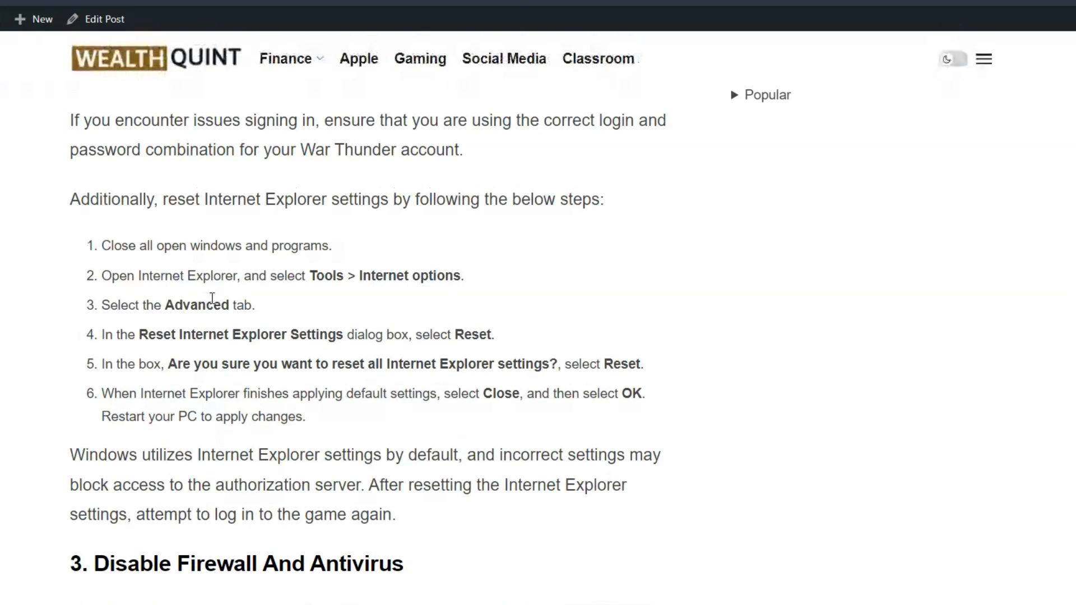
pyautogui.moveTo(101, 246); pyautogui.dragTo(307, 417)
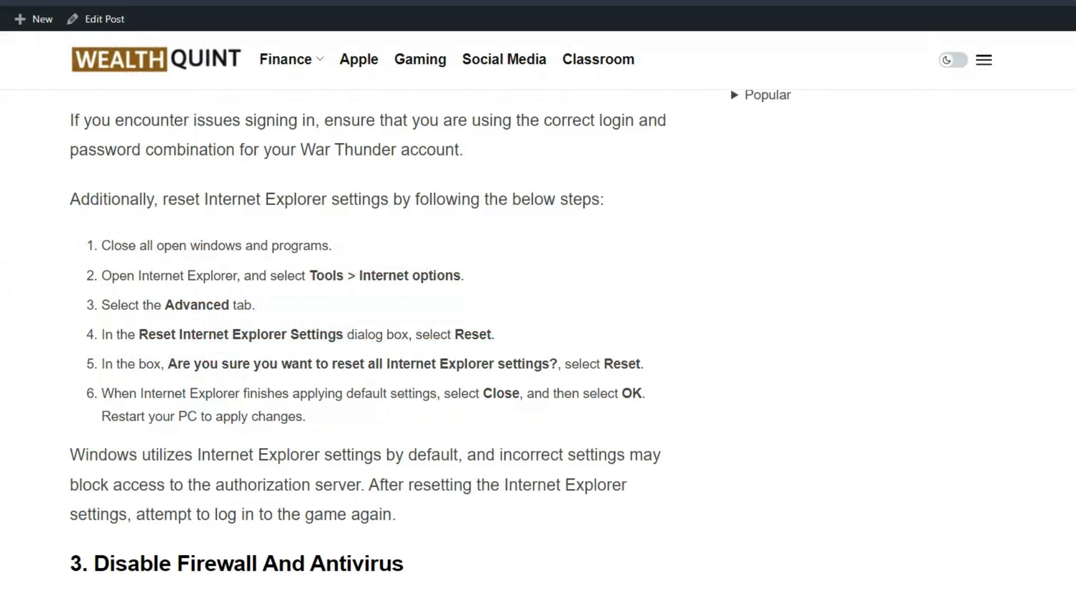
pyautogui.scroll(-3)
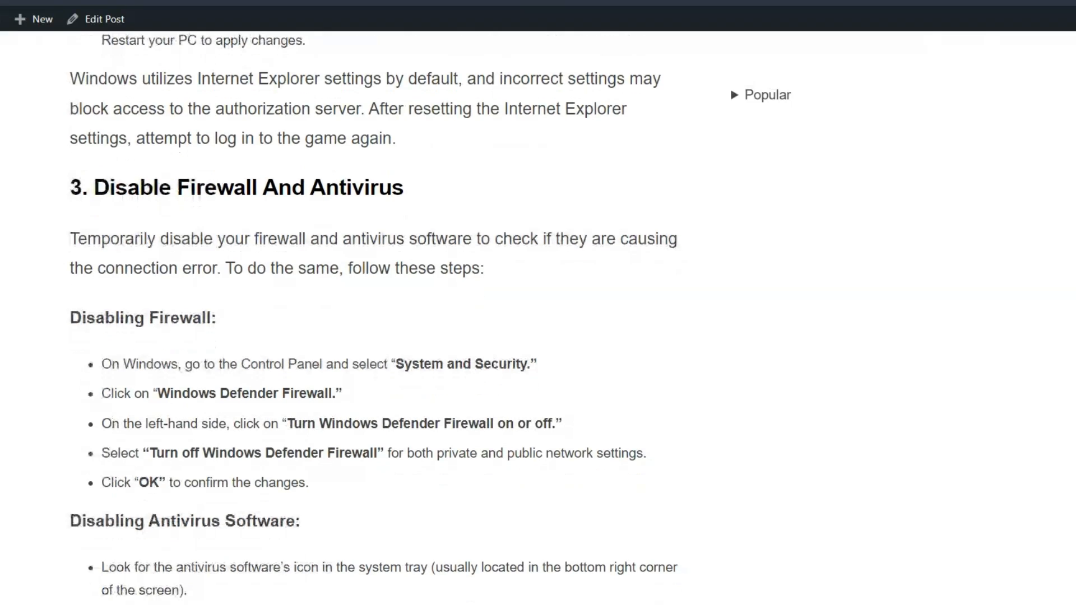
# Read solution 3's firewall steps, highlight the antivirus bullets, and reach solution 4 on ESET NOD32 filtering
pyautogui.scroll(-3)
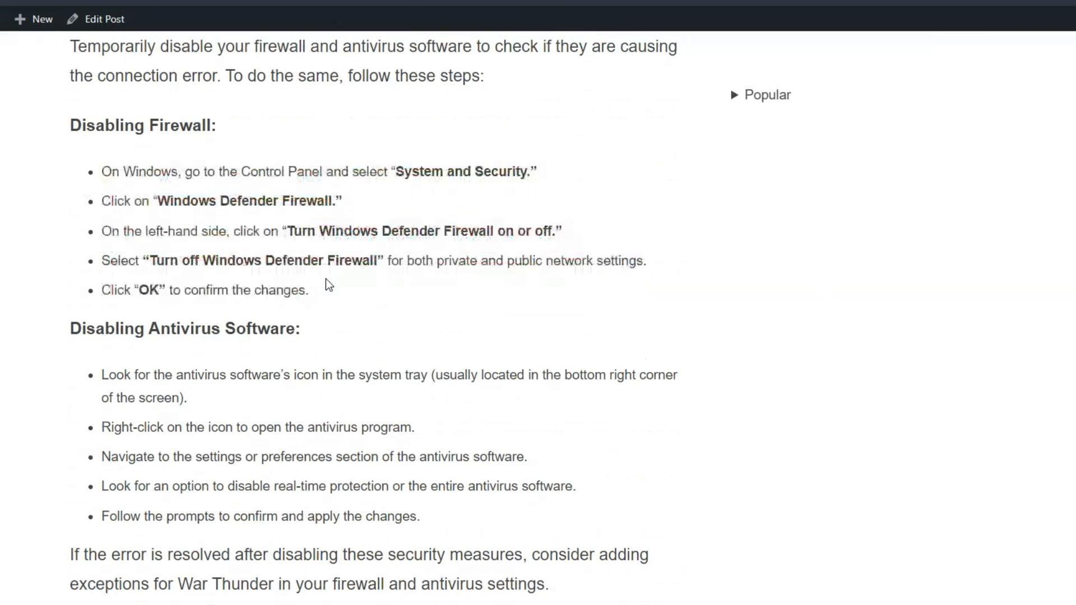
pyautogui.scroll(-3)
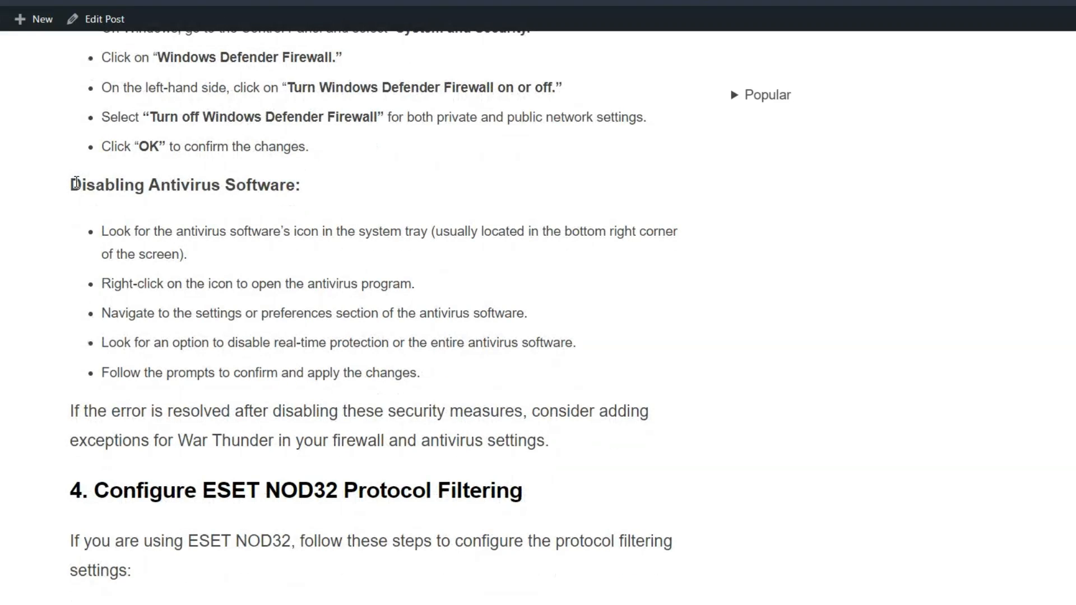
pyautogui.moveTo(101, 230); pyautogui.dragTo(445, 412)
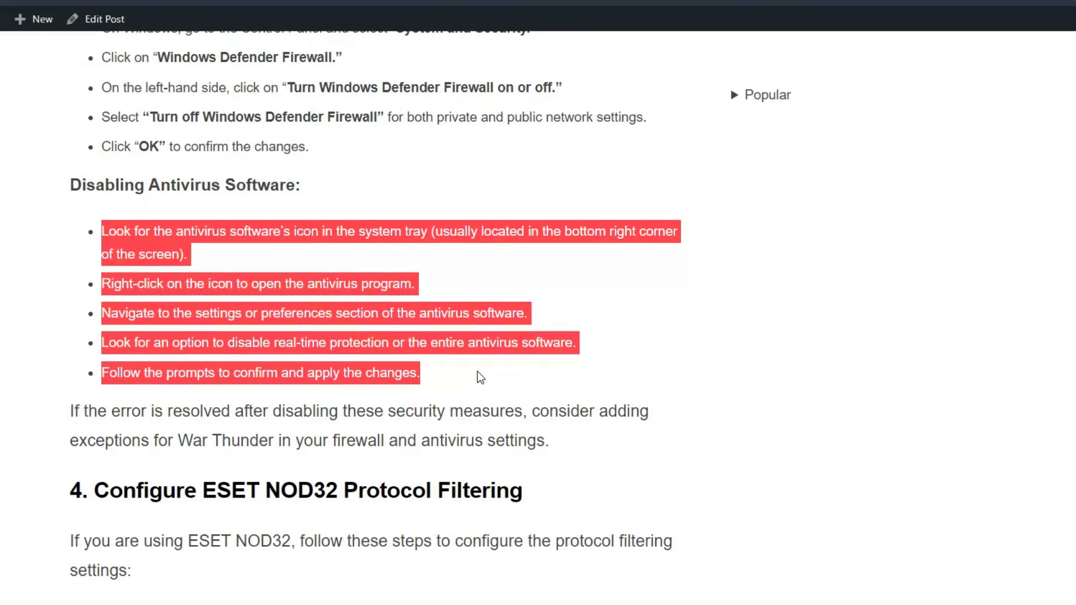
pyautogui.click(479, 377)
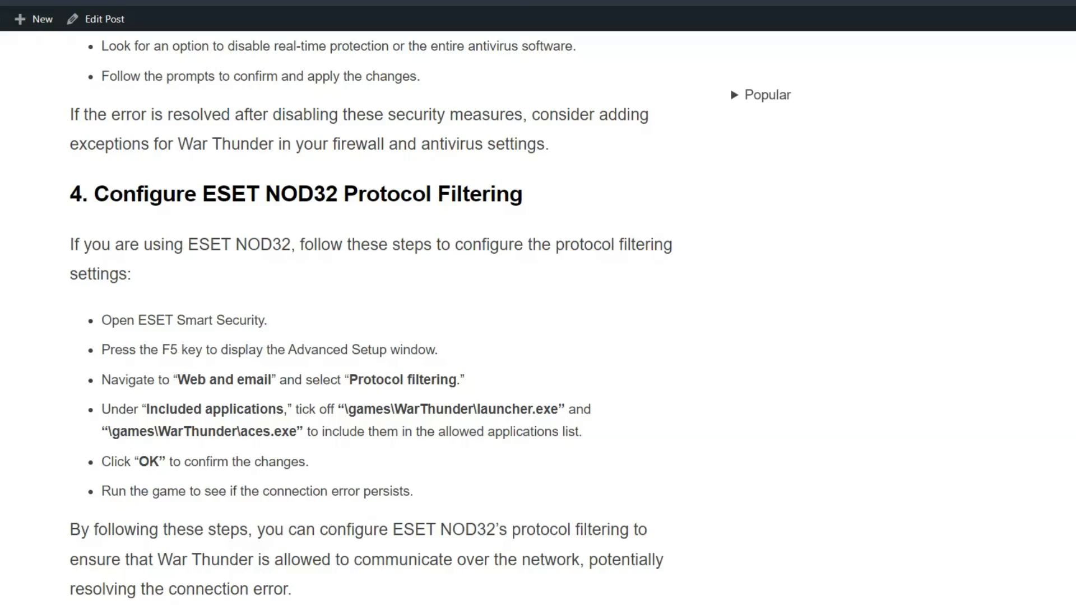
# Read solution 4's ESET NOD32 bullets, highlighting them, and reach solution 5 on clearing the DNS resolver cache
pyautogui.scroll(-3)
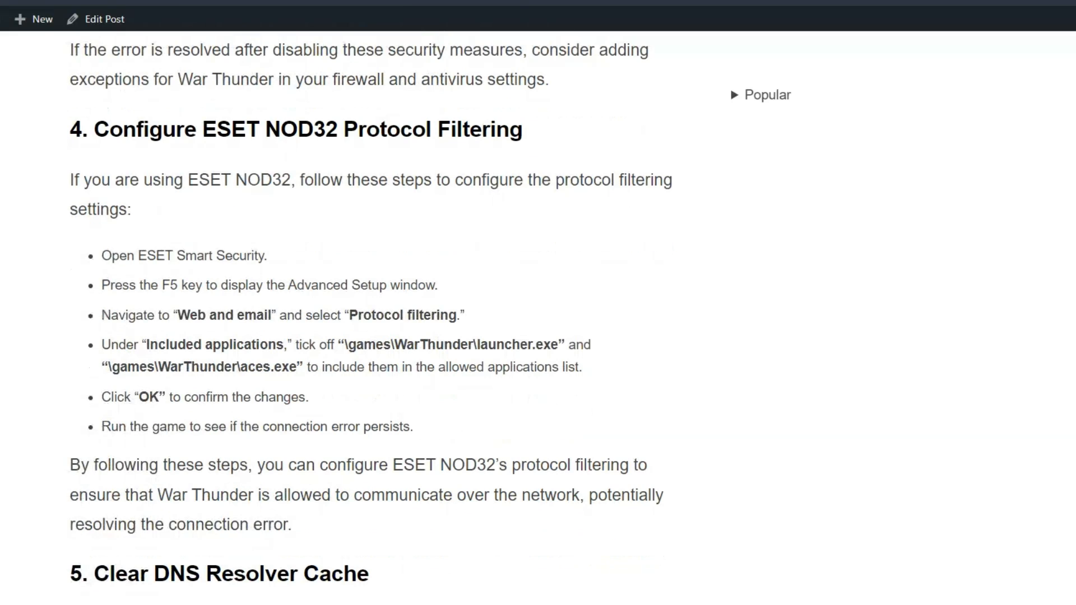
pyautogui.scroll(-3)
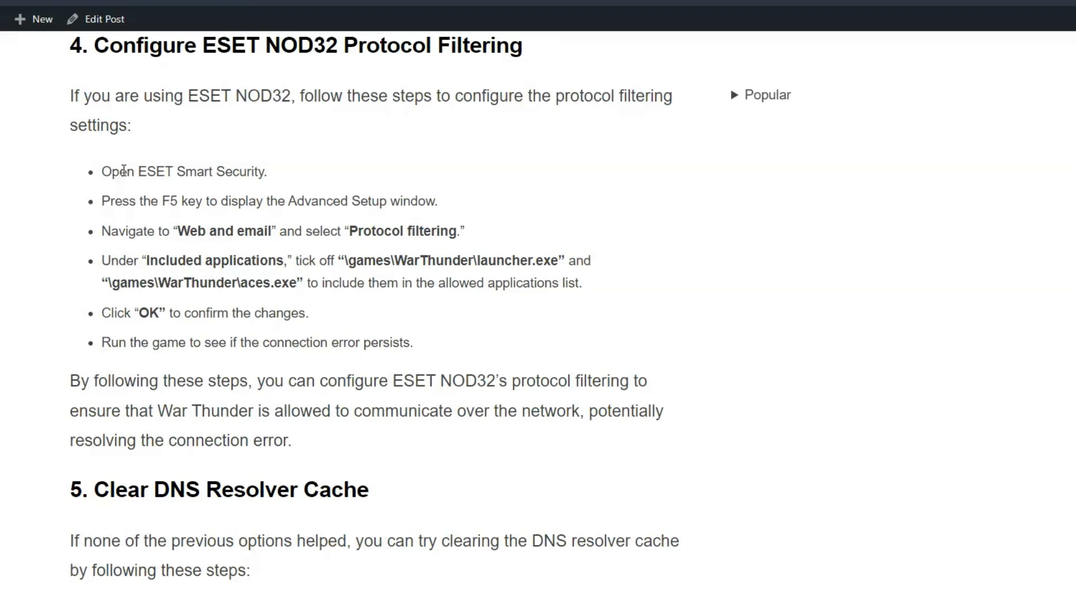
pyautogui.moveTo(110, 171); pyautogui.dragTo(307, 314)
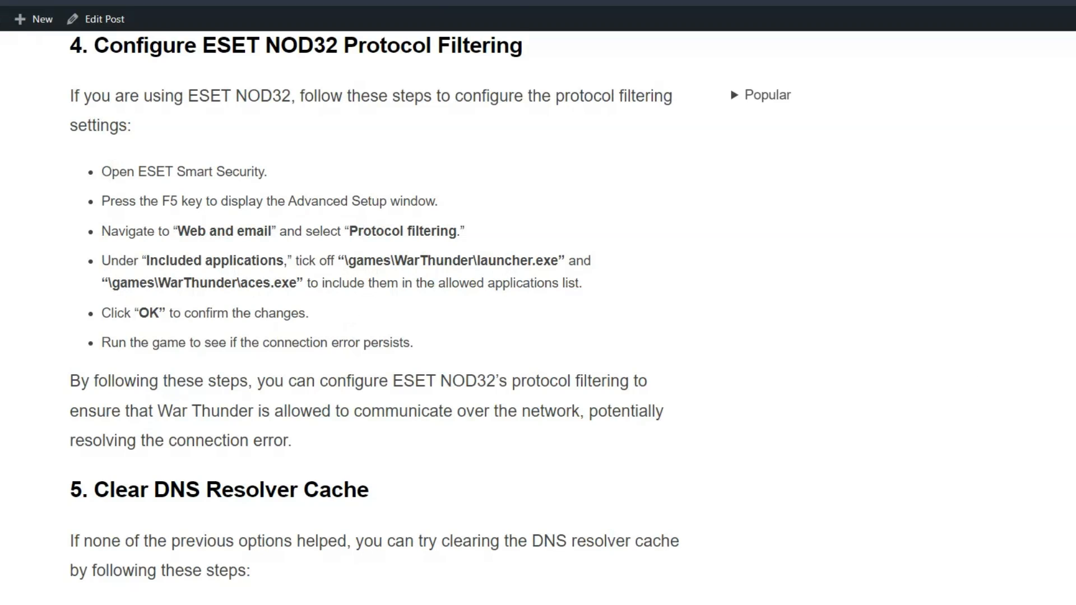
pyautogui.scroll(-3)
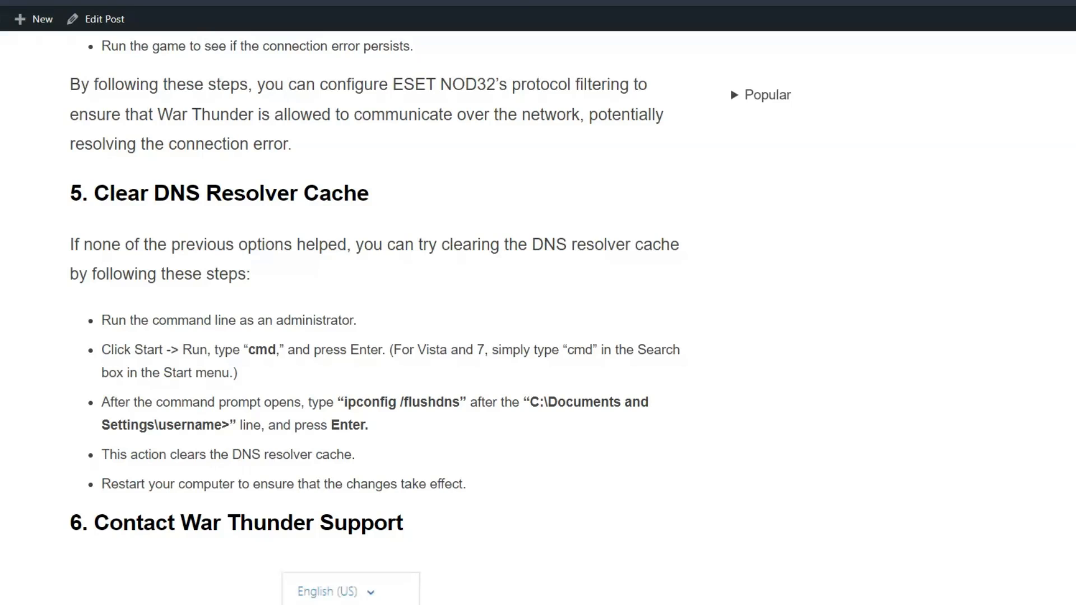
# Highlight the DNS cache clearing steps, then reach solution 6 on contacting War Thunder support
pyautogui.scroll(-3)
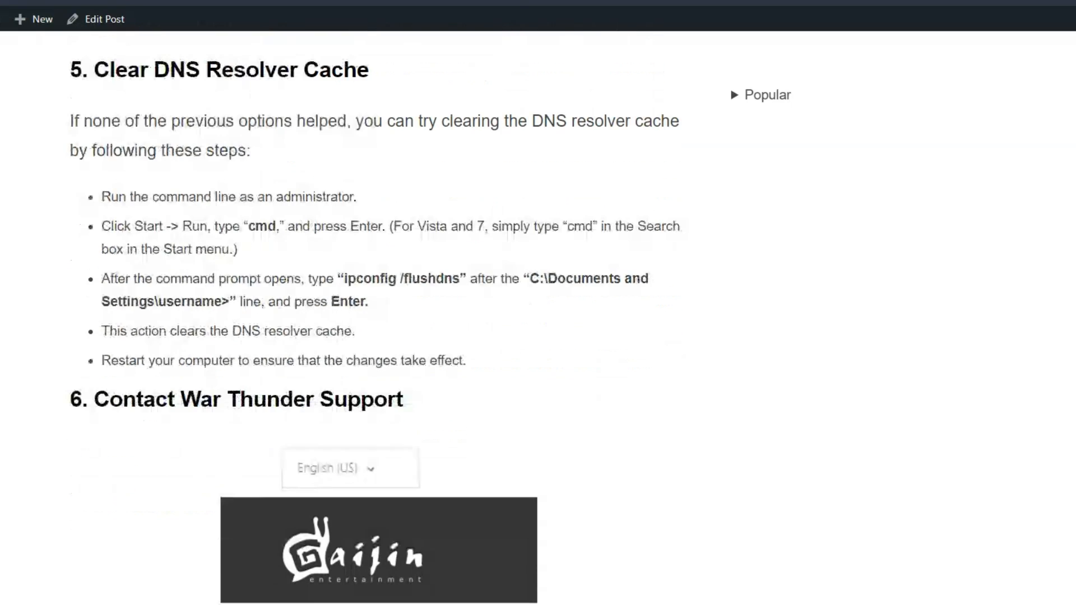
pyautogui.moveTo(102, 196); pyautogui.dragTo(466, 360)
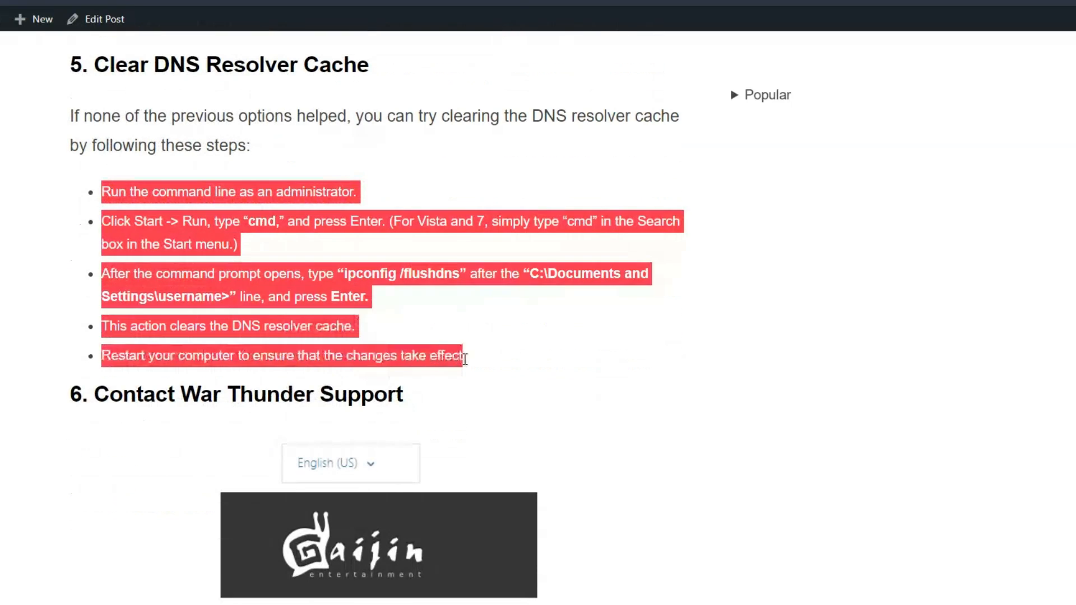
pyautogui.click(481, 366)
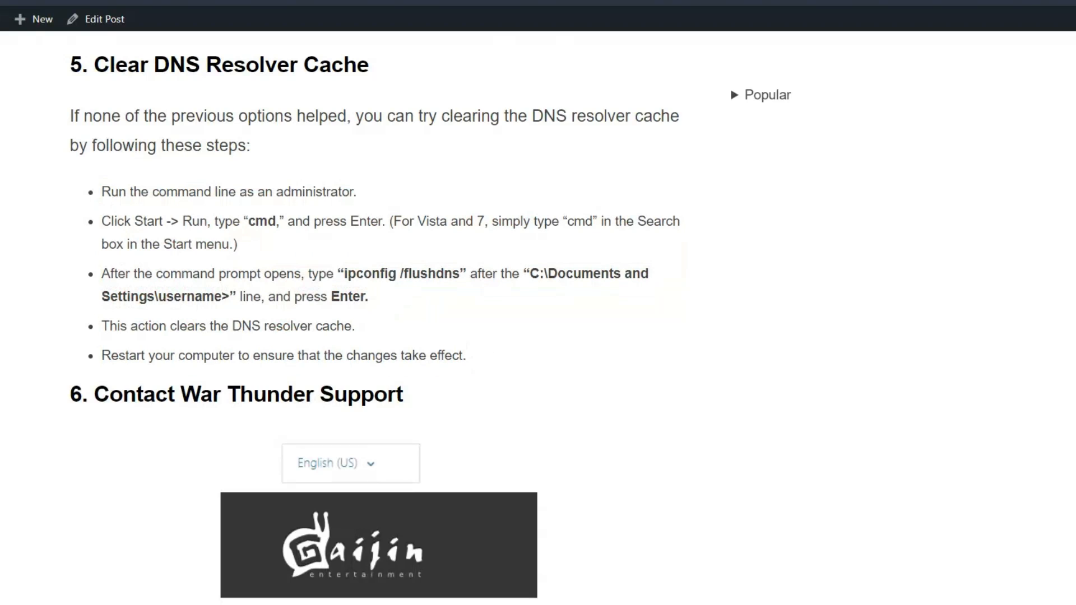
pyautogui.scroll(-3)
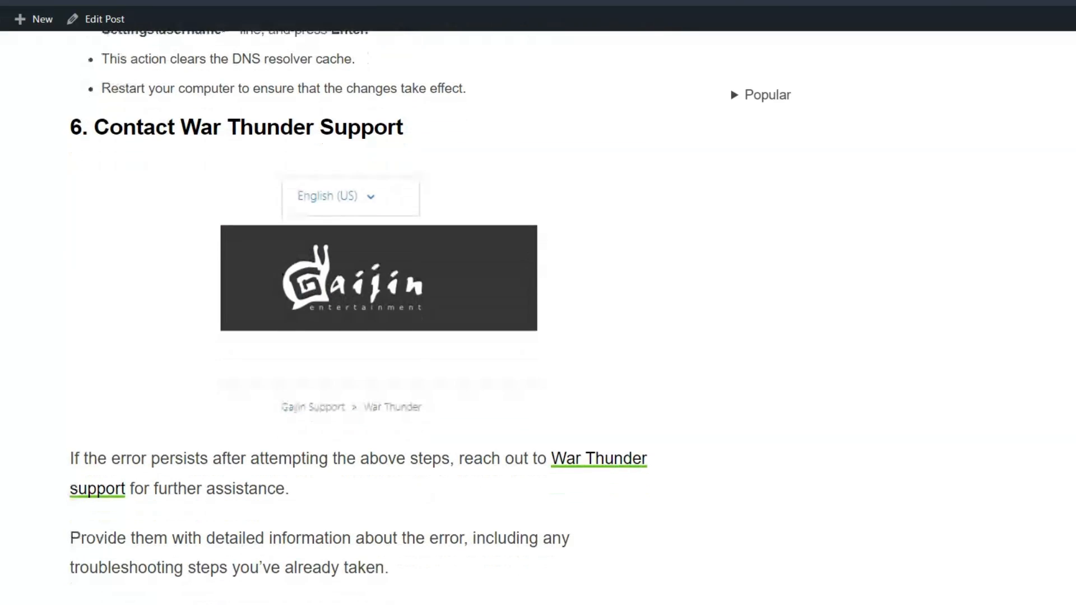
# Finish the support section, then scroll back up to the article title and introduction
pyautogui.scroll(-3)
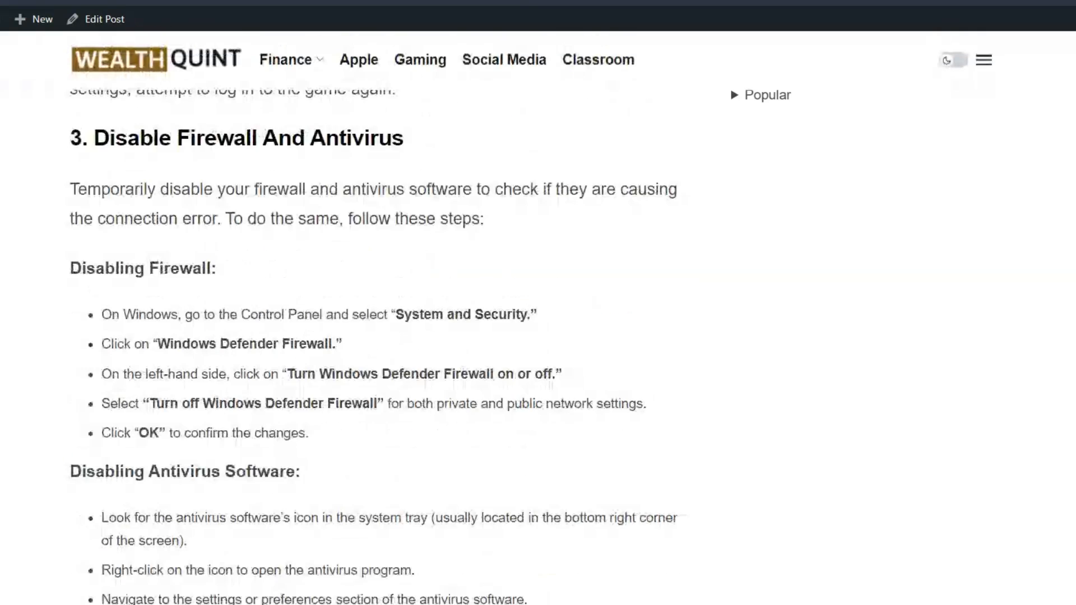
pyautogui.scroll(3)
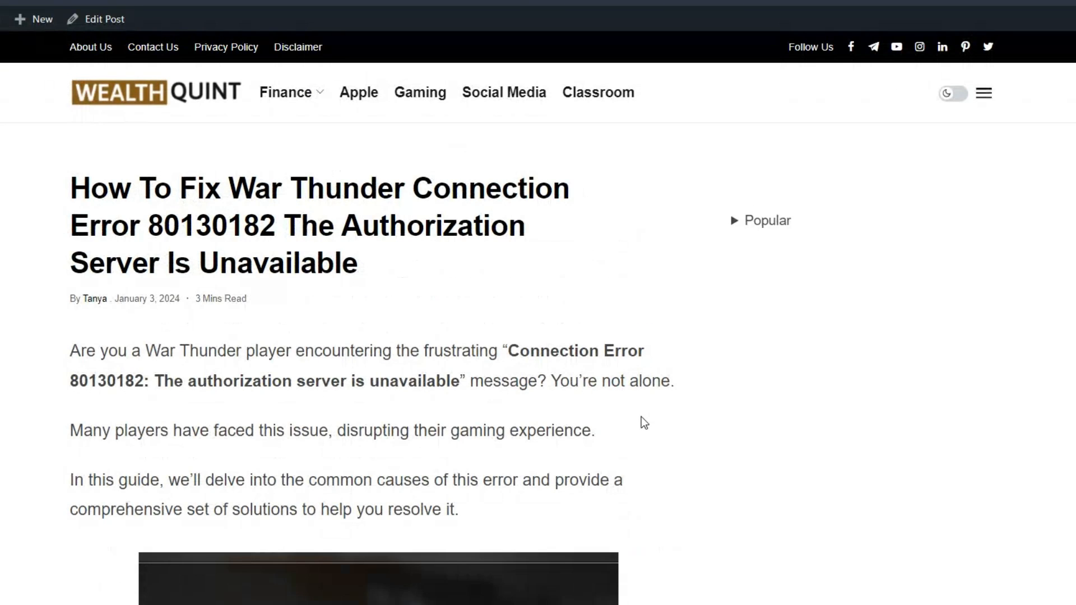